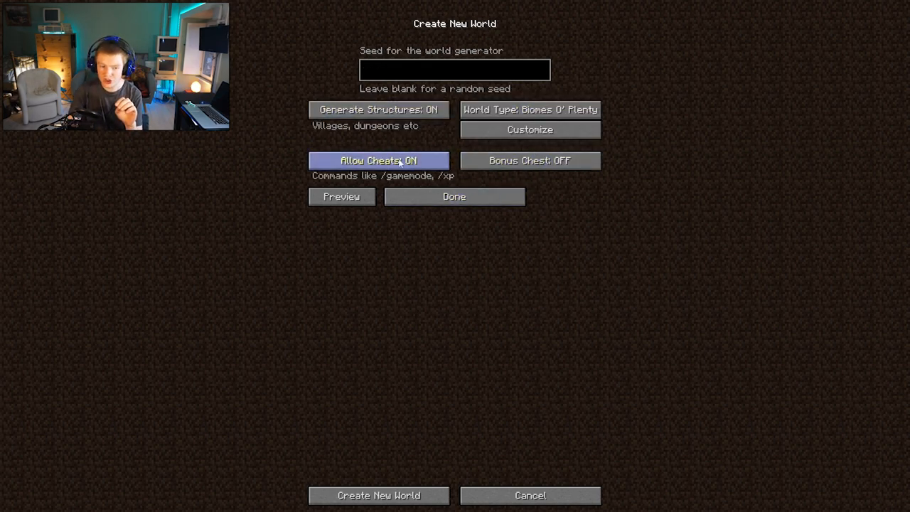
Switch Allow Cheats to ON in the Create New World screen
left_click(378, 495)
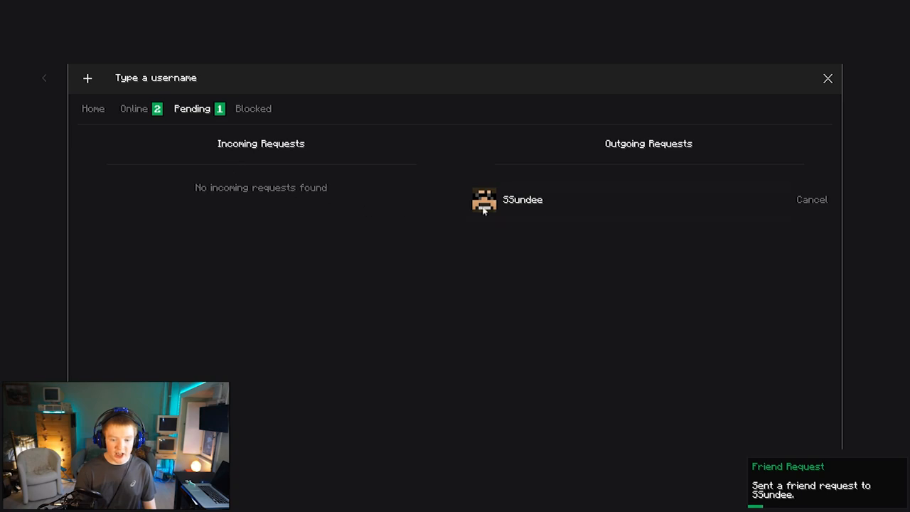
Check the Essential friends menu for the pending outgoing friend request
left_click(828, 78)
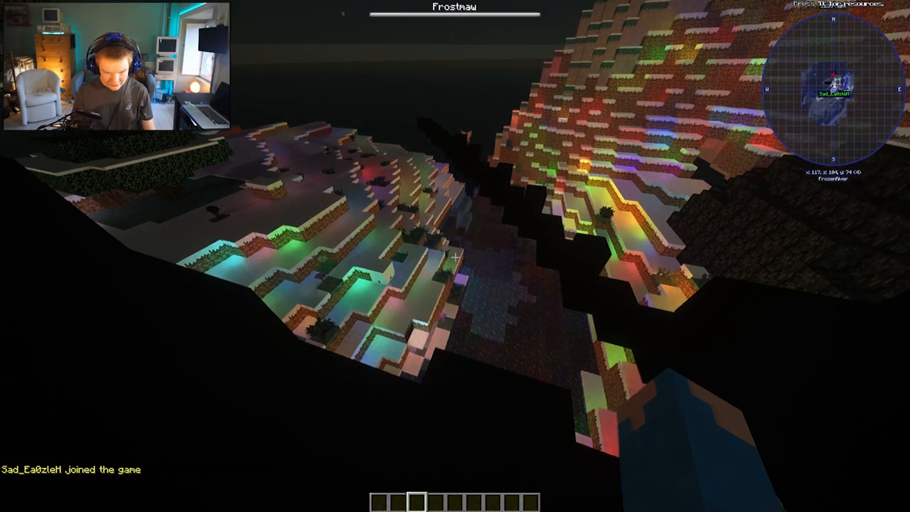
Toggle the F3 debug overlay while waiting for the friend to join
key("f3")
type("/gamemode survival")
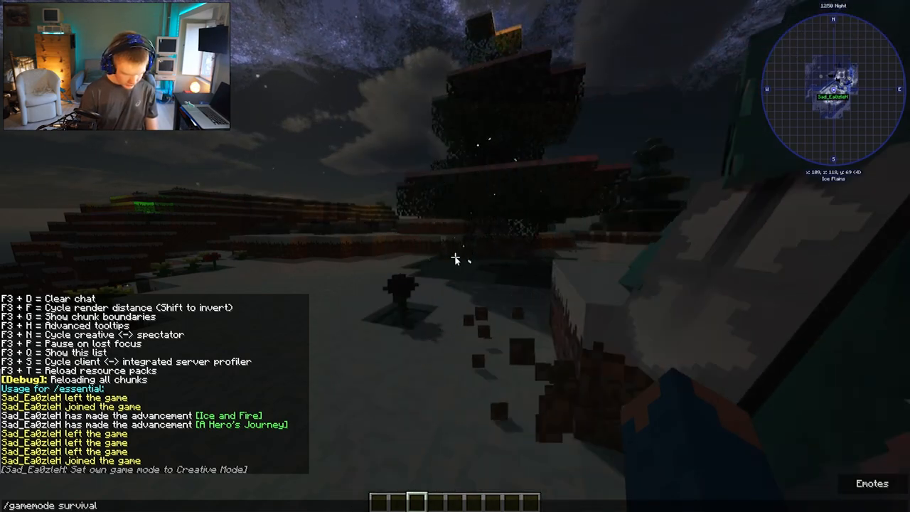